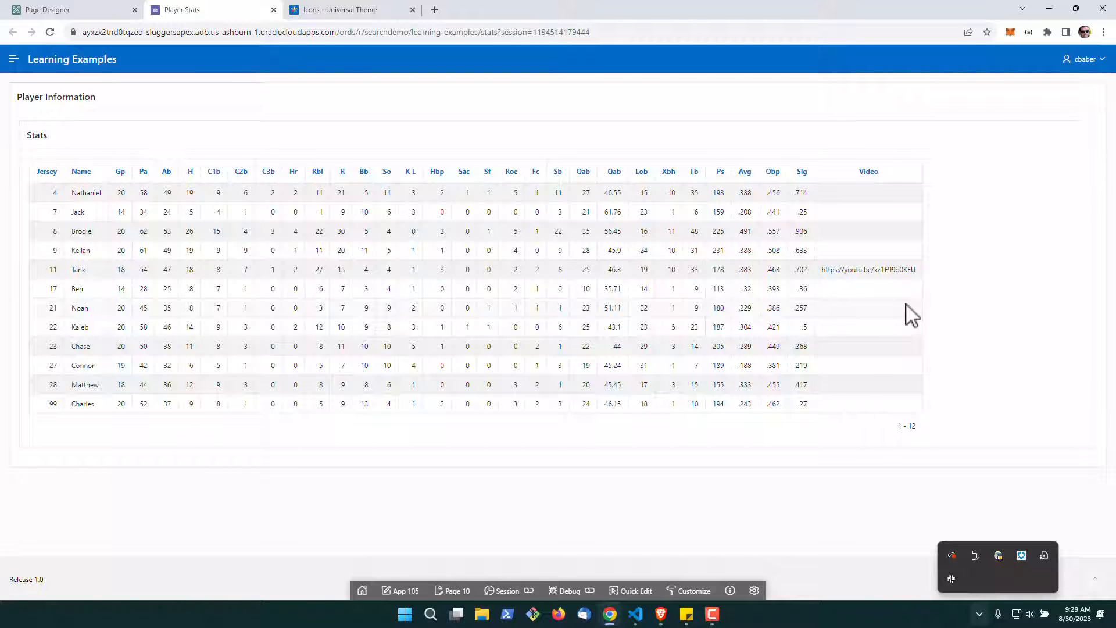
mouse_move(867, 291)
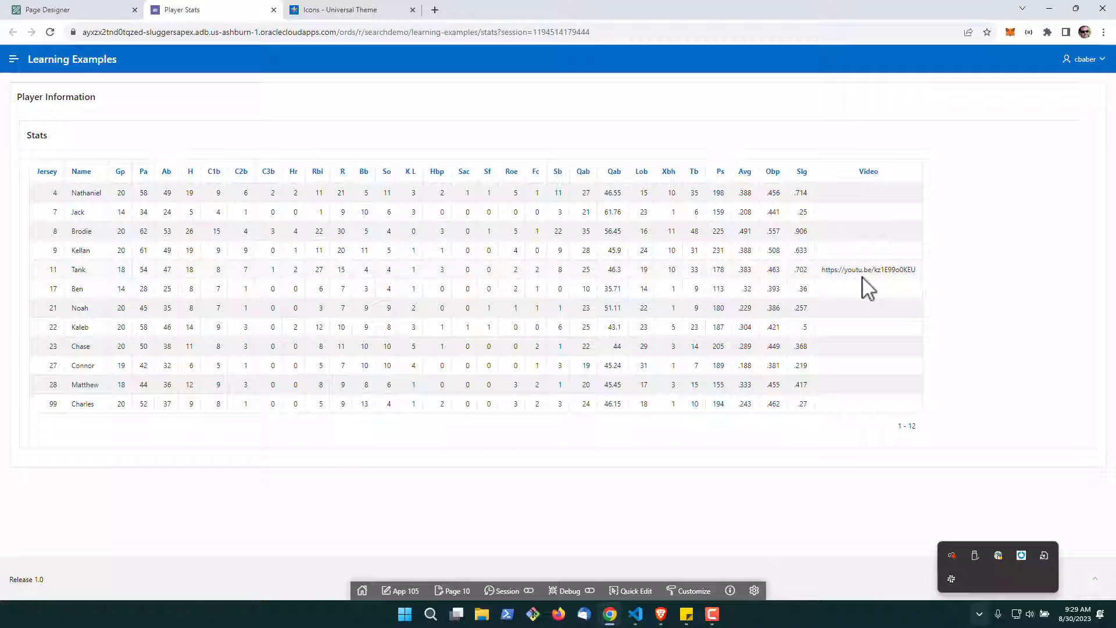
mouse_move(875, 236)
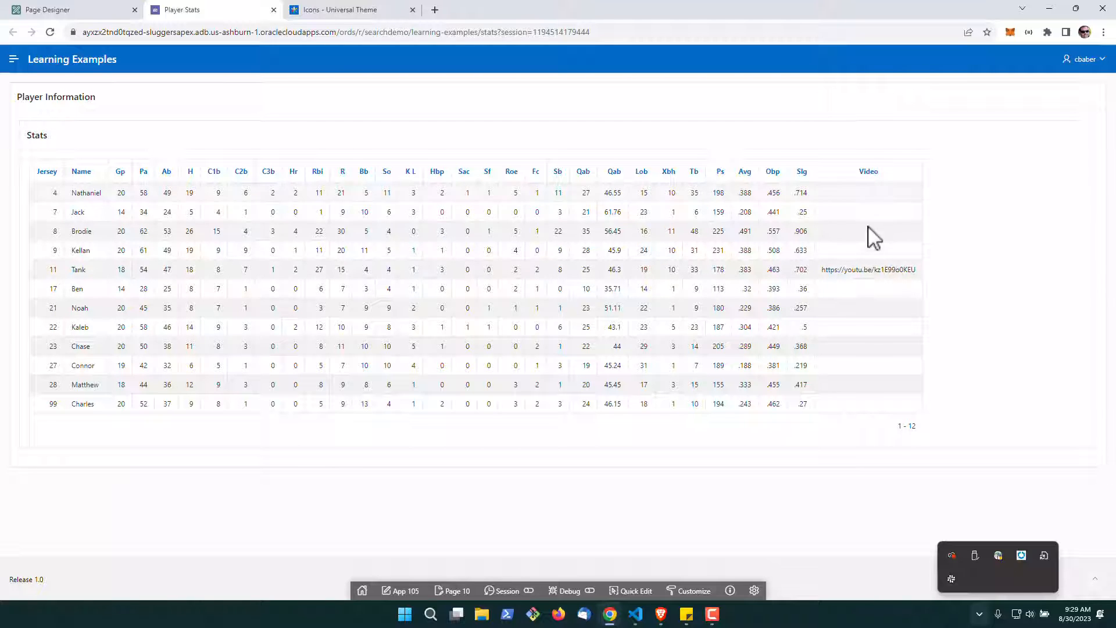
mouse_move(862, 381)
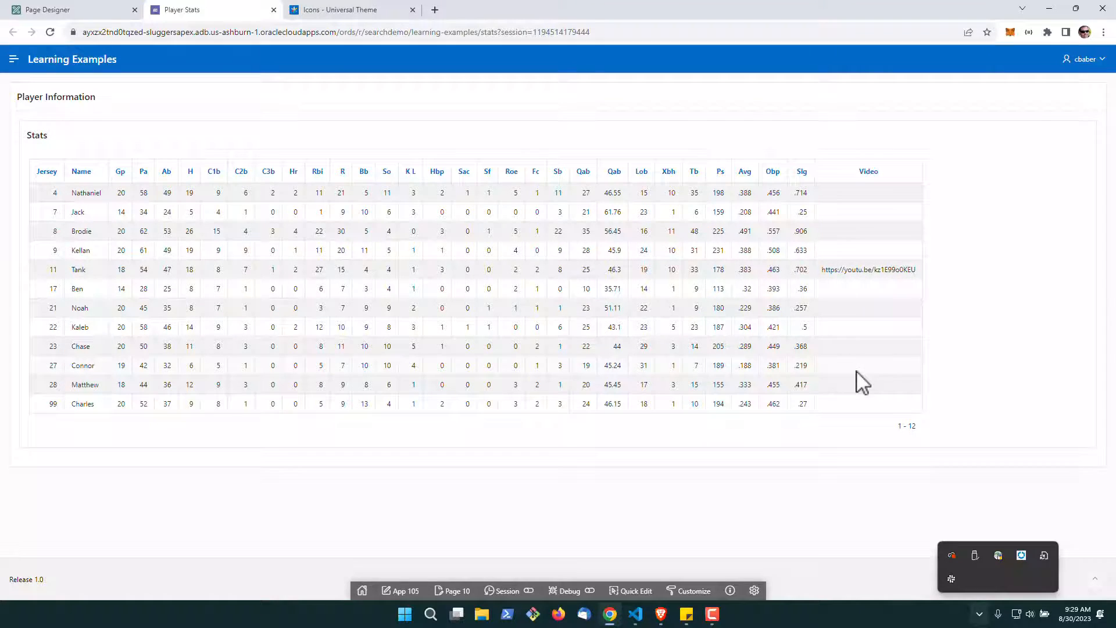
mouse_move(340, 163)
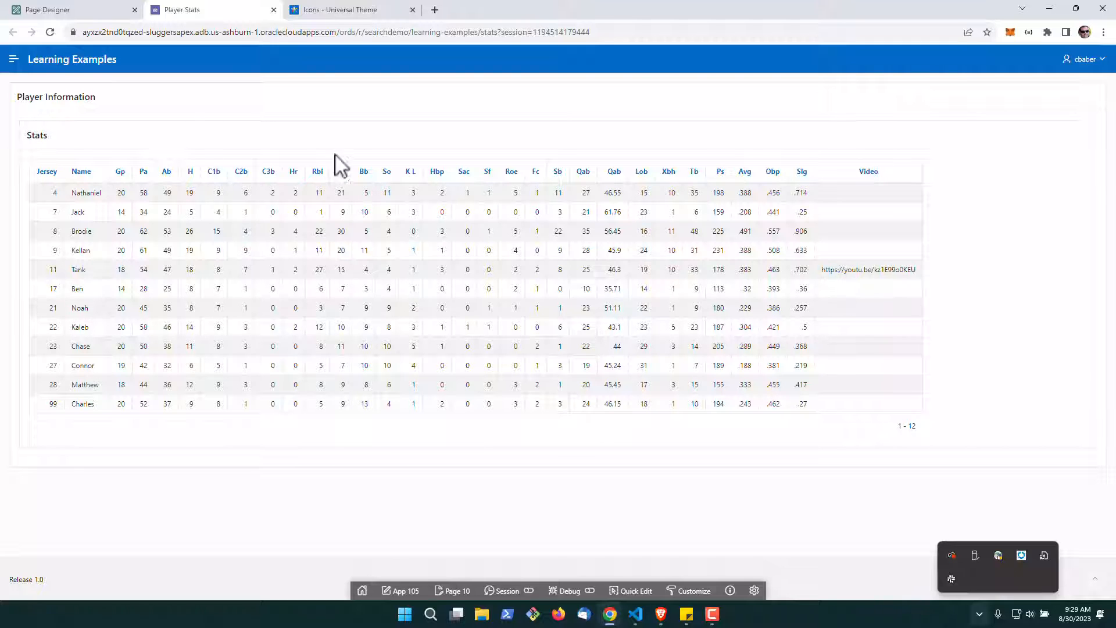
Change the Stats report's VIDEO column Type to Link in Page Designer
click(50, 9)
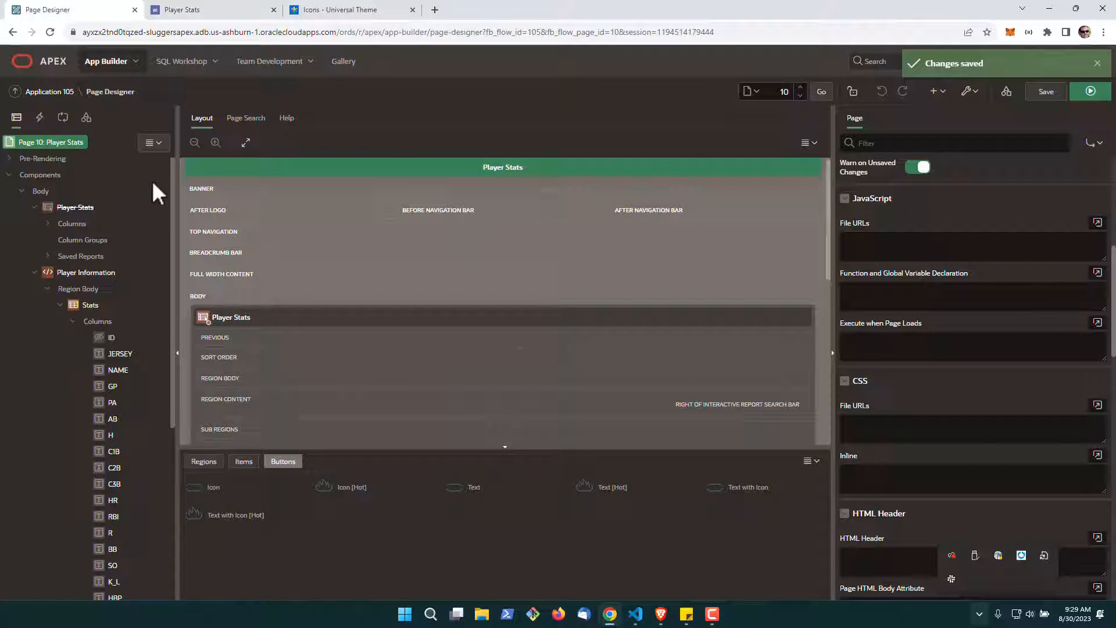
scroll(down, 3)
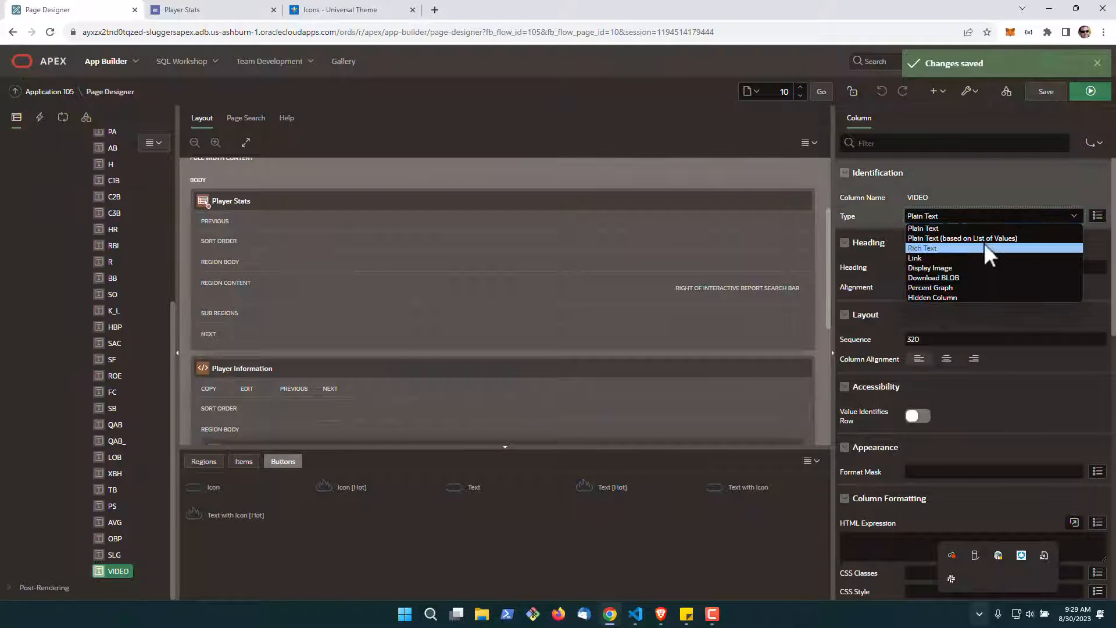
click(916, 258)
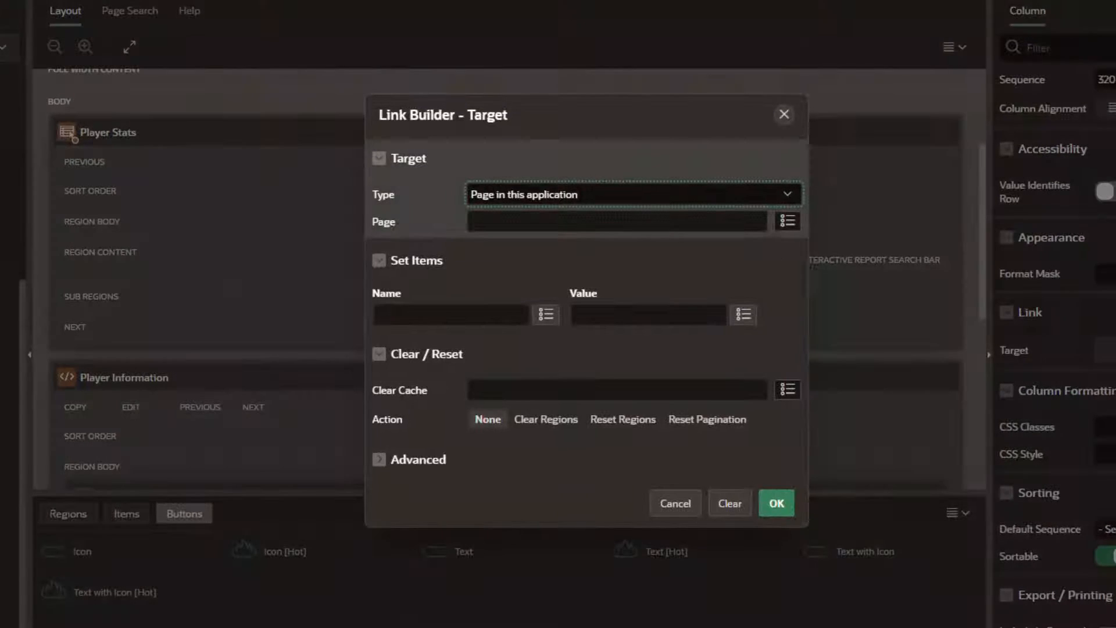
Set the link target to a URL of #VIDEO# and confirm the Link Builder
click(632, 194)
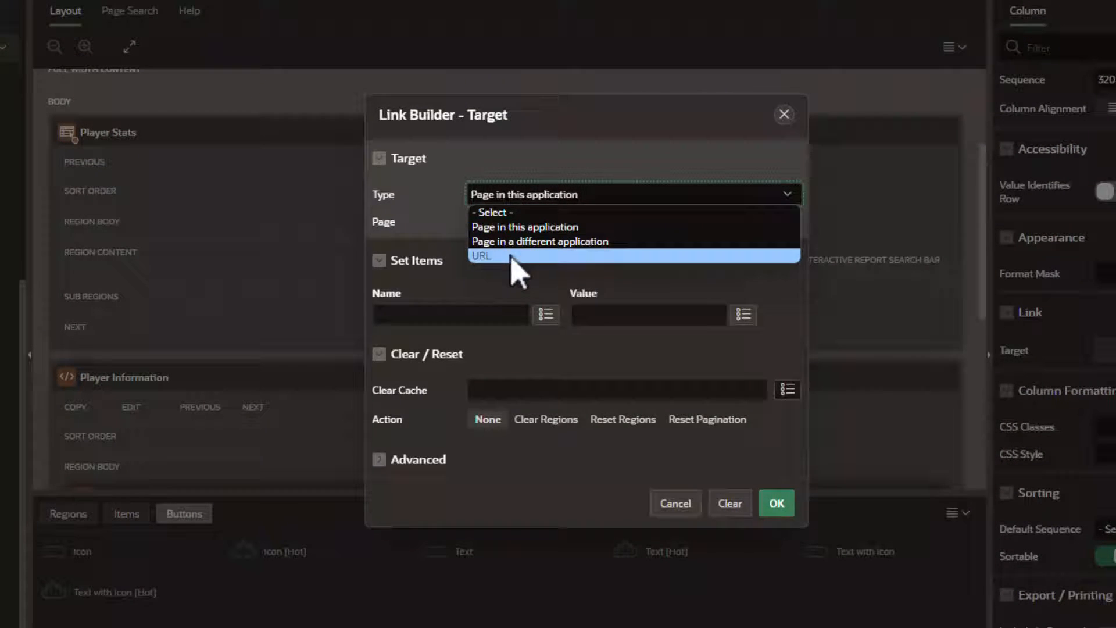
click(482, 256)
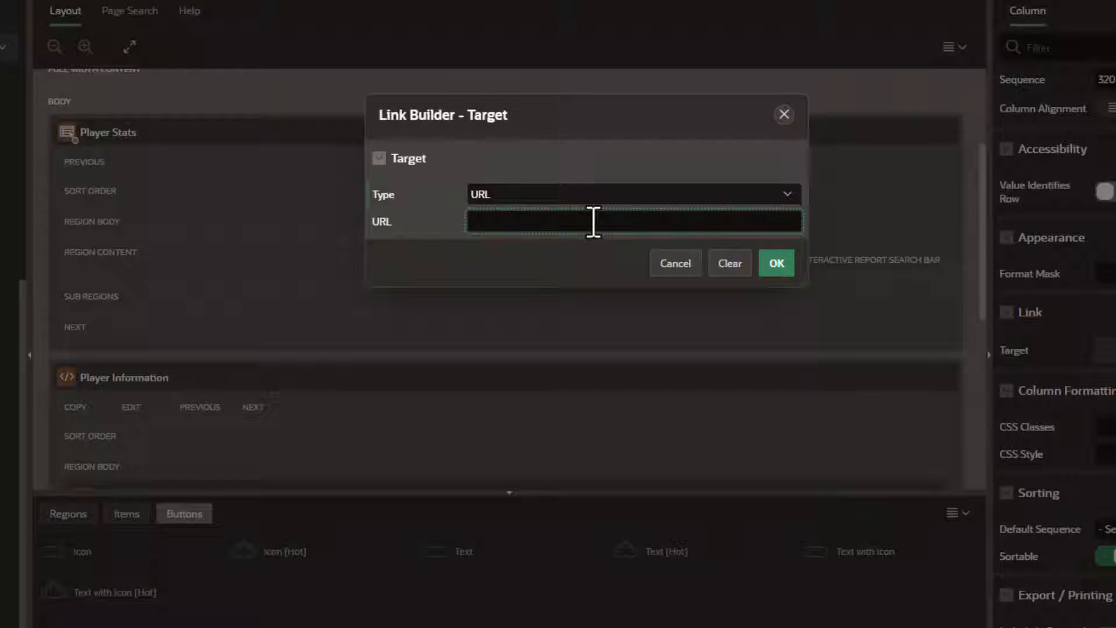
text(#V)
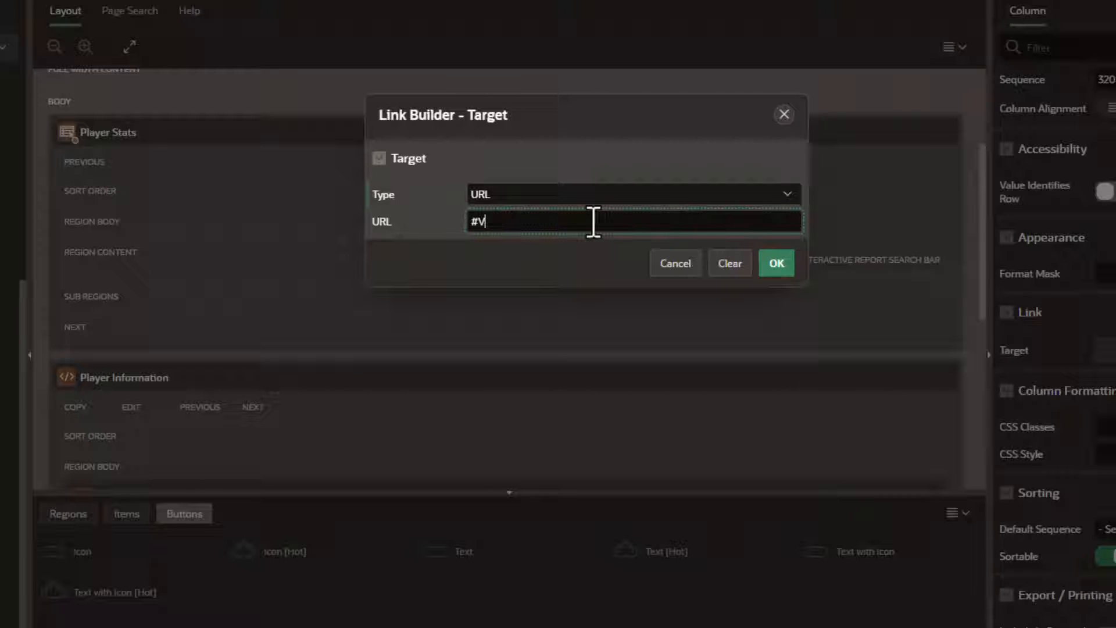
text(IDEO)
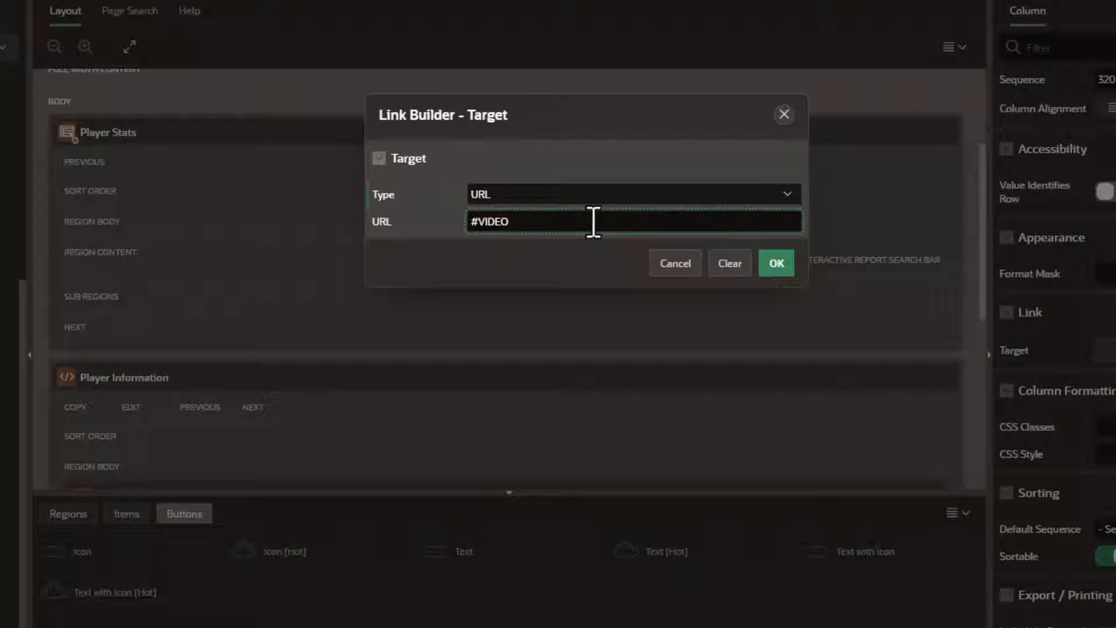
text(#)
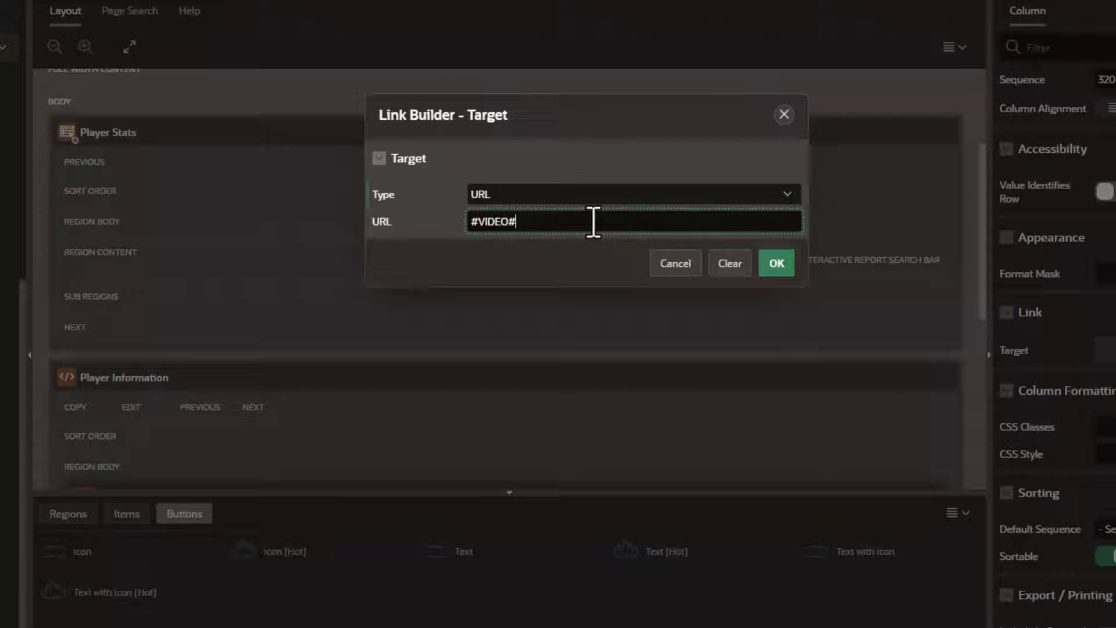
click(776, 263)
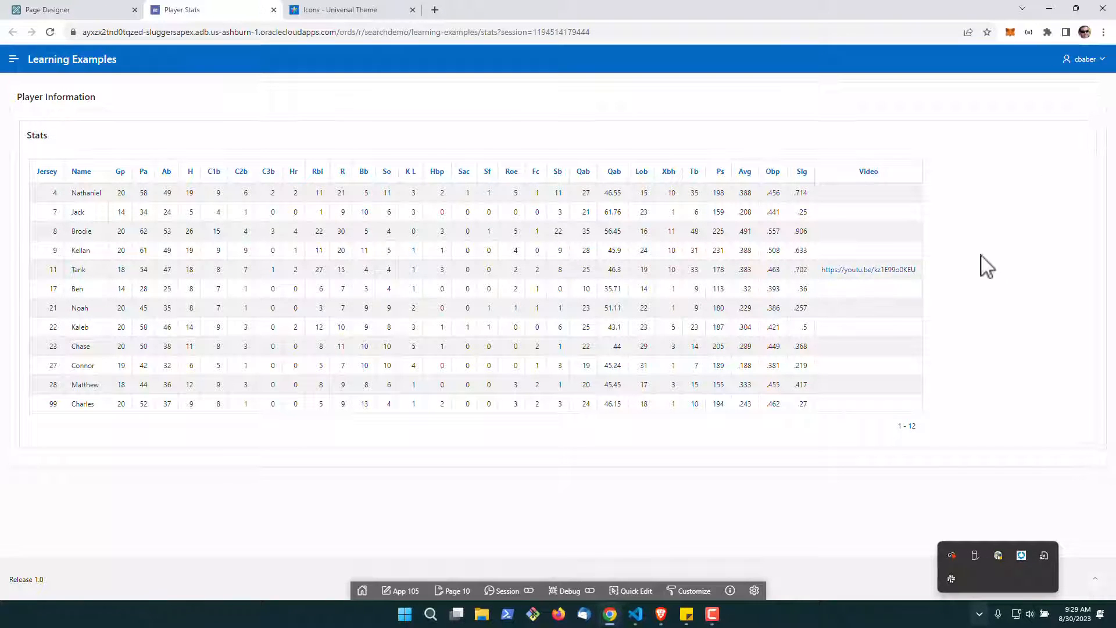
Check the running report, then return to the Page Designer browser tab
click(868, 269)
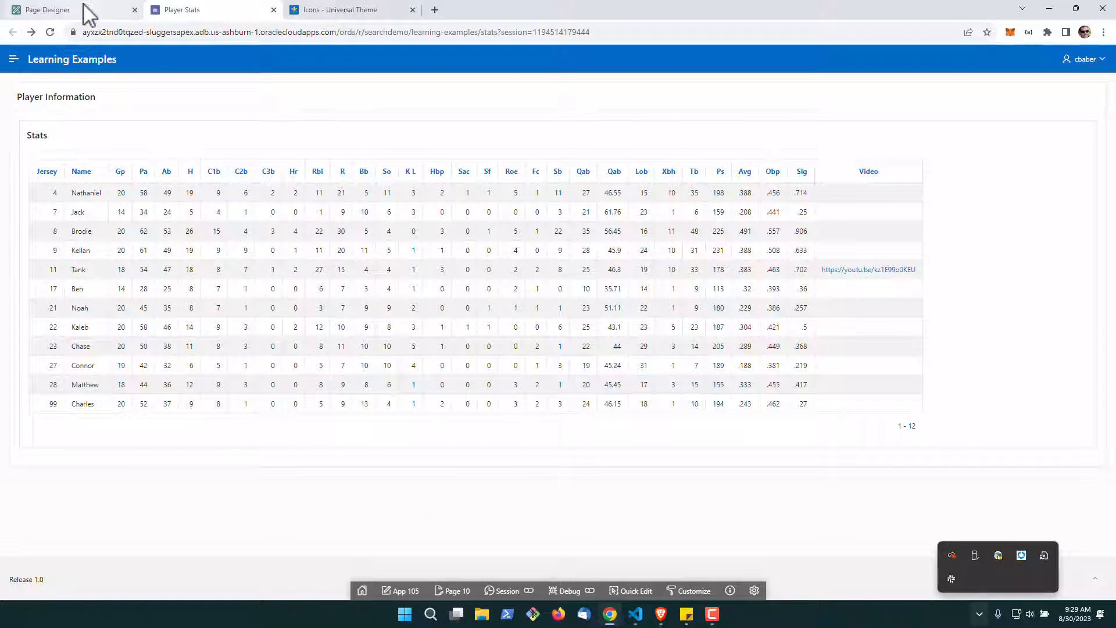
click(43, 9)
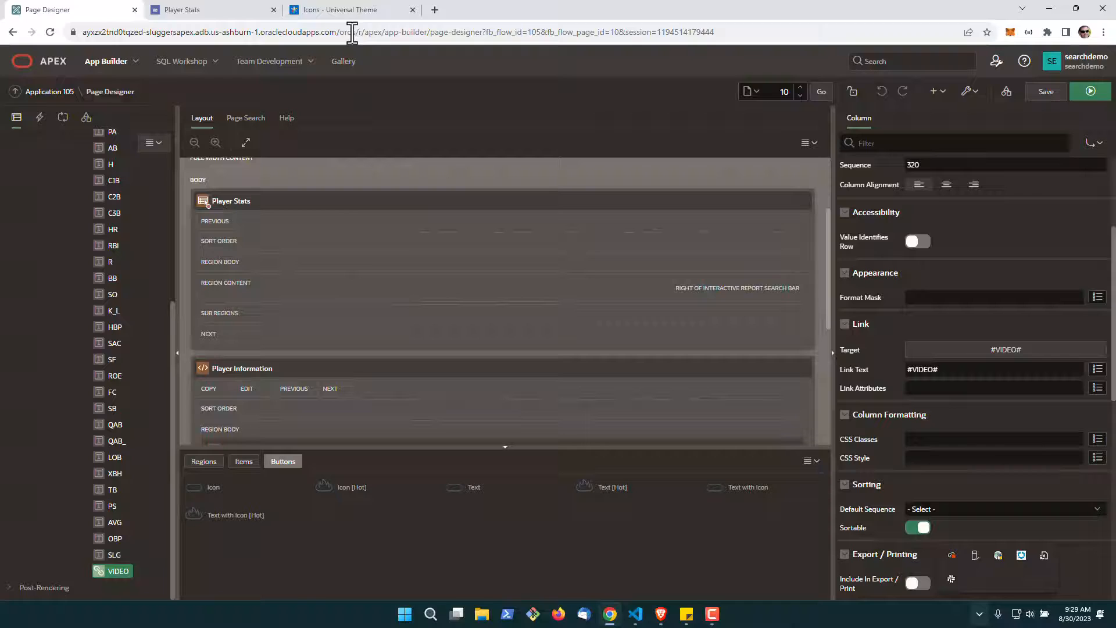
Search the Universal Theme icons for 'video' and copy the fa-file-video-o HTML markup
click(349, 9)
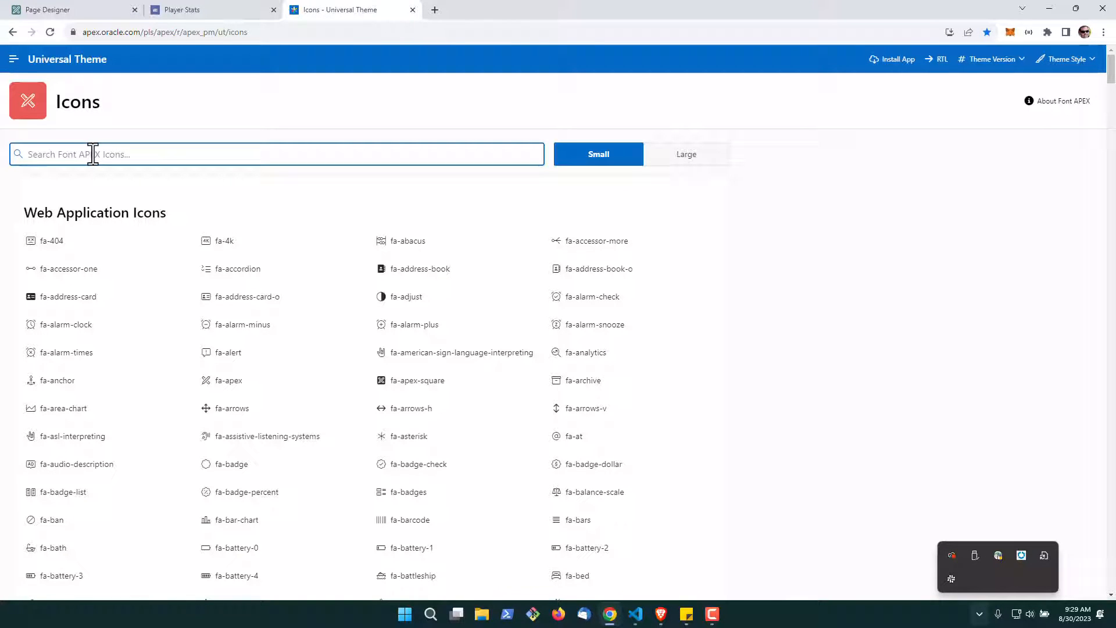
text(video)
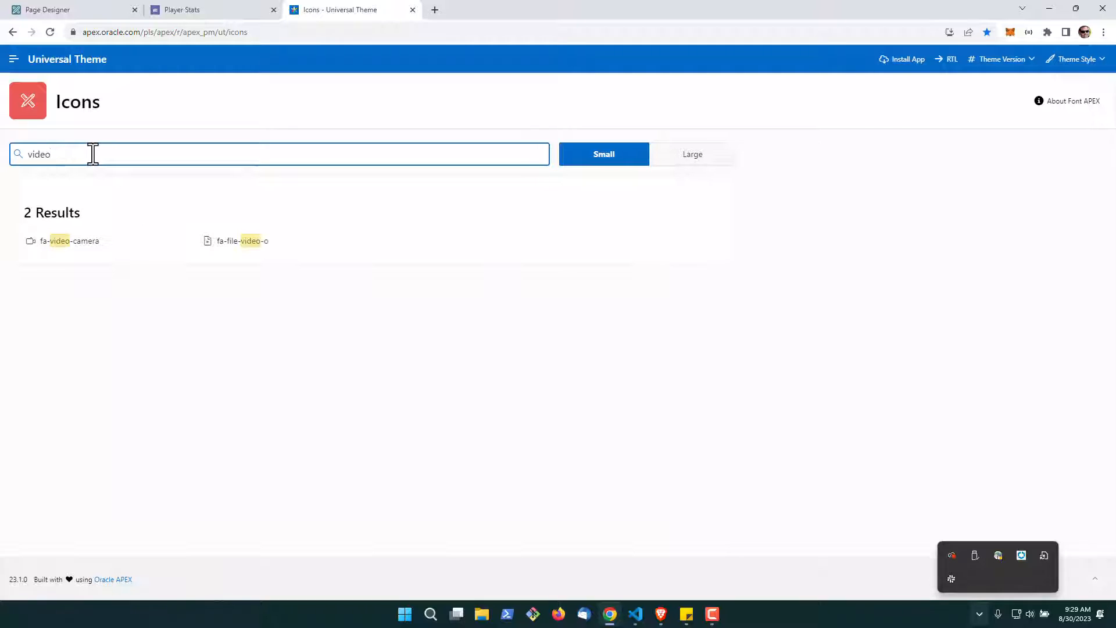
click(241, 241)
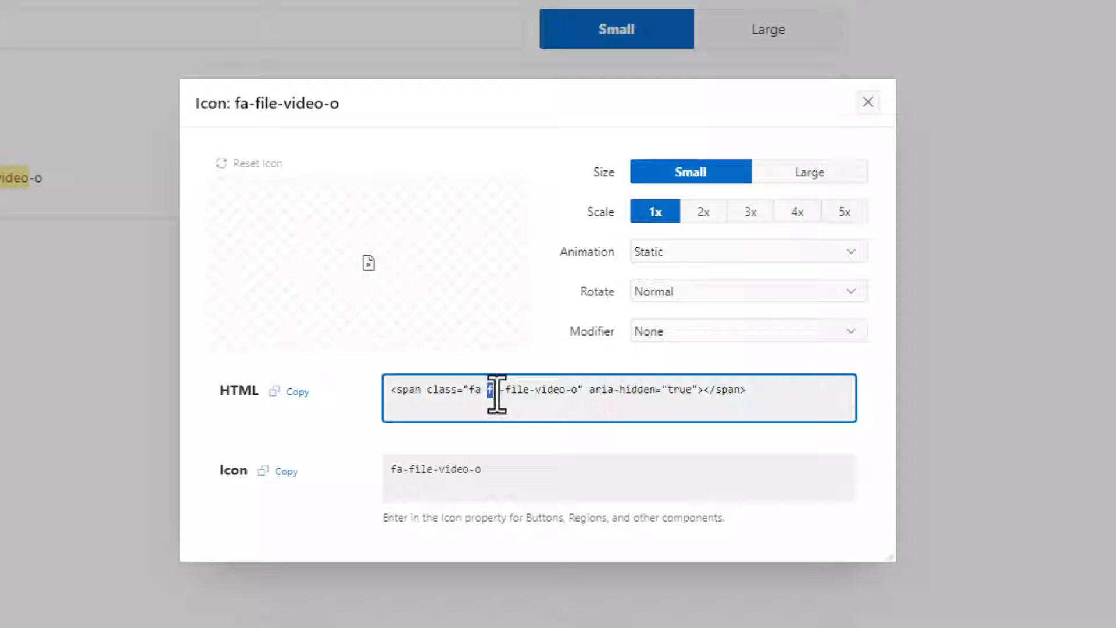
double_click(531, 389)
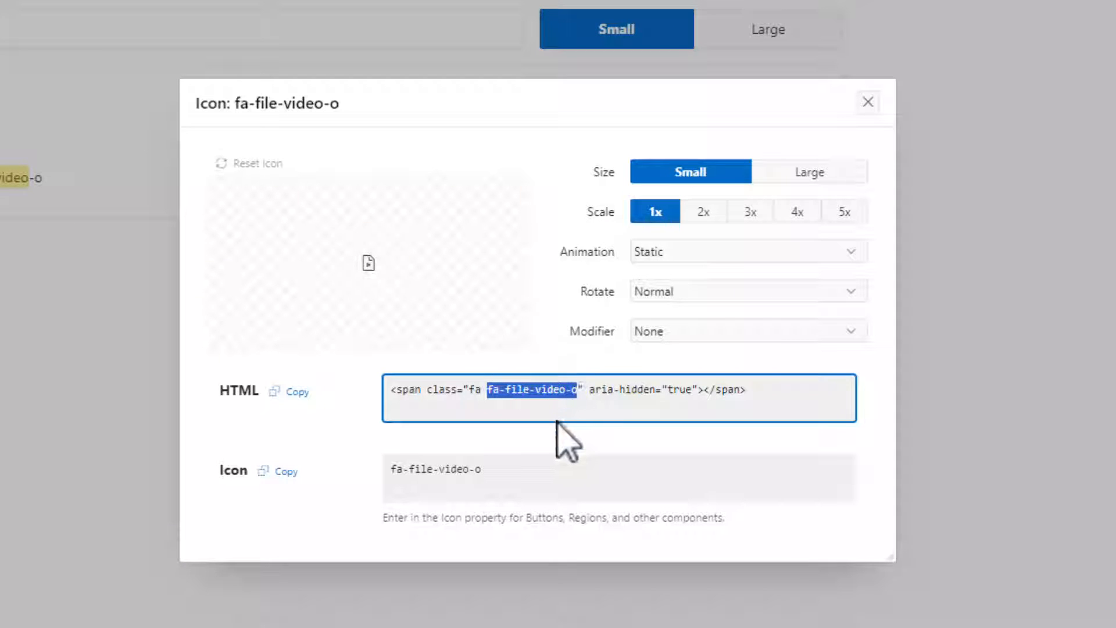
mouse_move(440, 370)
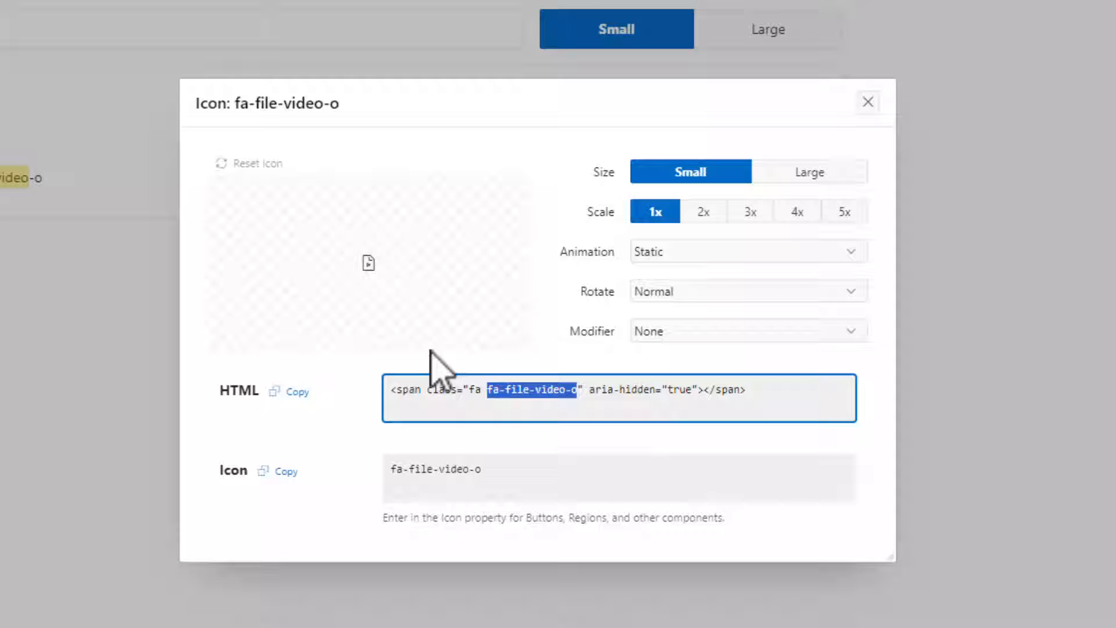
click(867, 103)
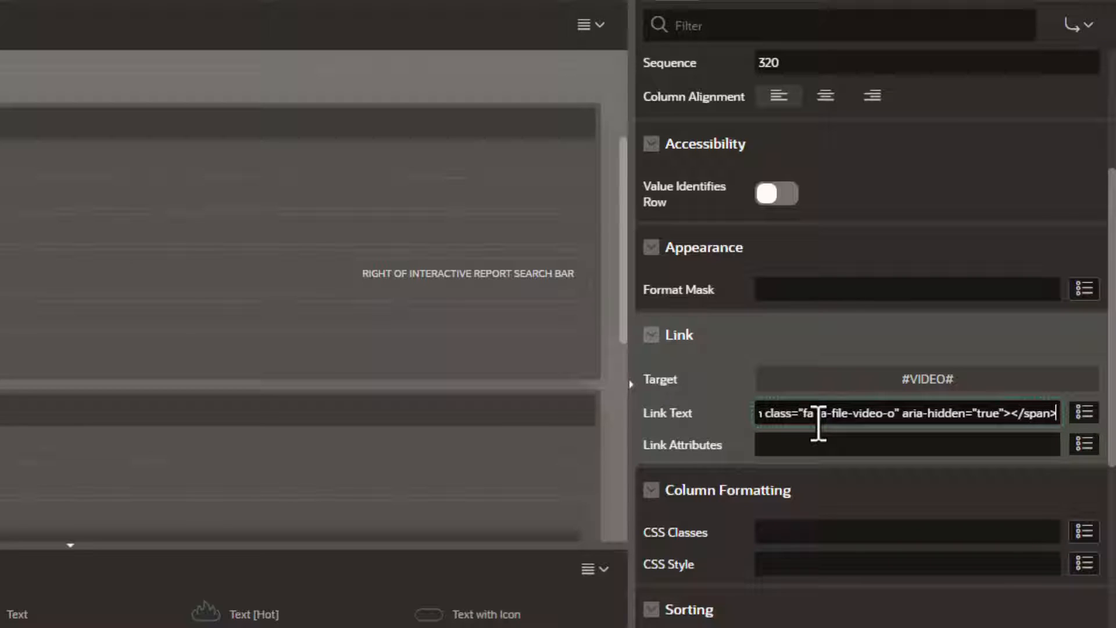
mouse_move(858, 419)
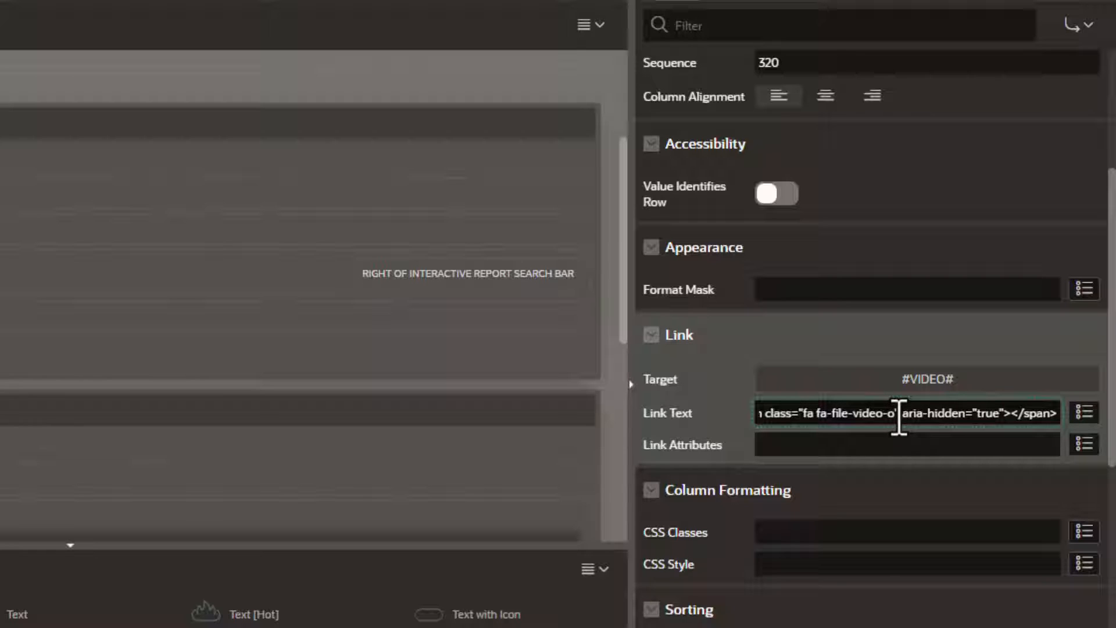
Enter target="_new" in the VIDEO column's Link Attributes
double_click(851, 413)
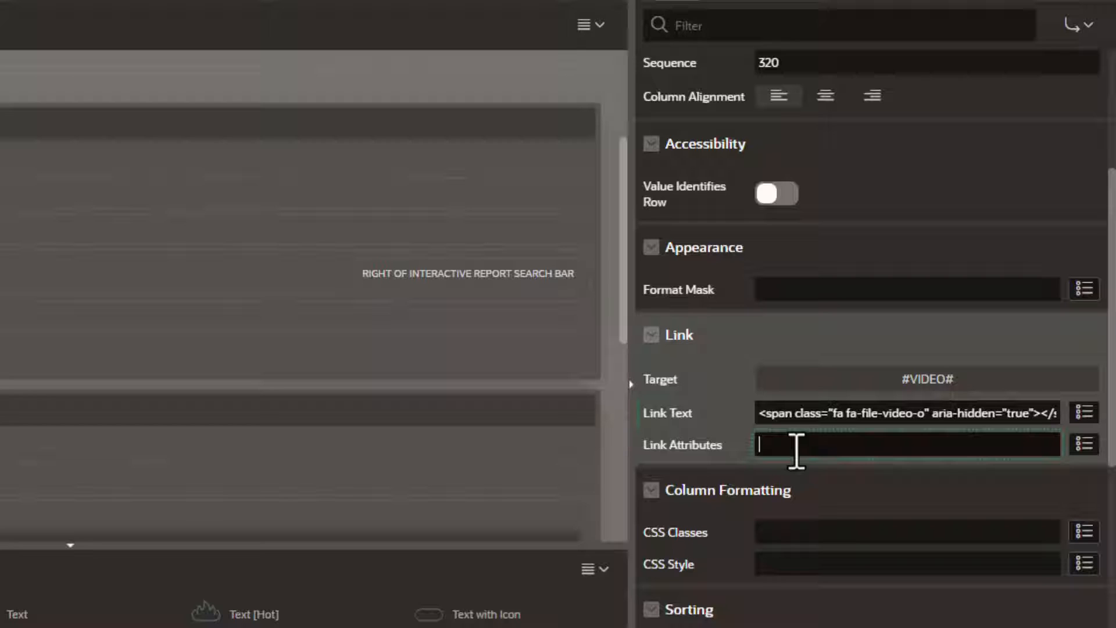
text(tar)
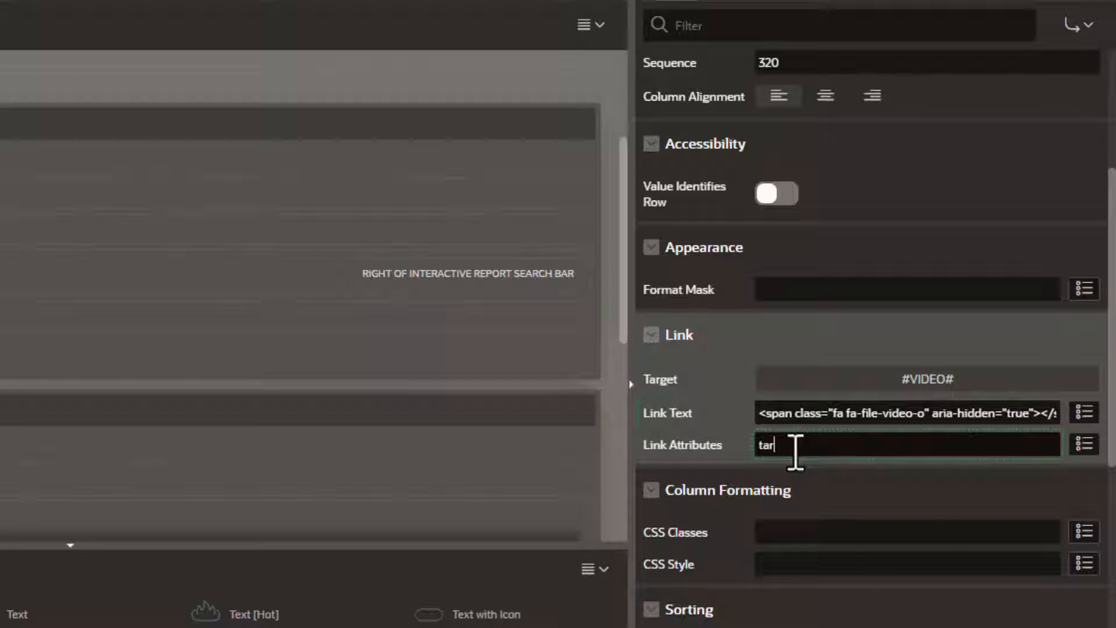
text(get)
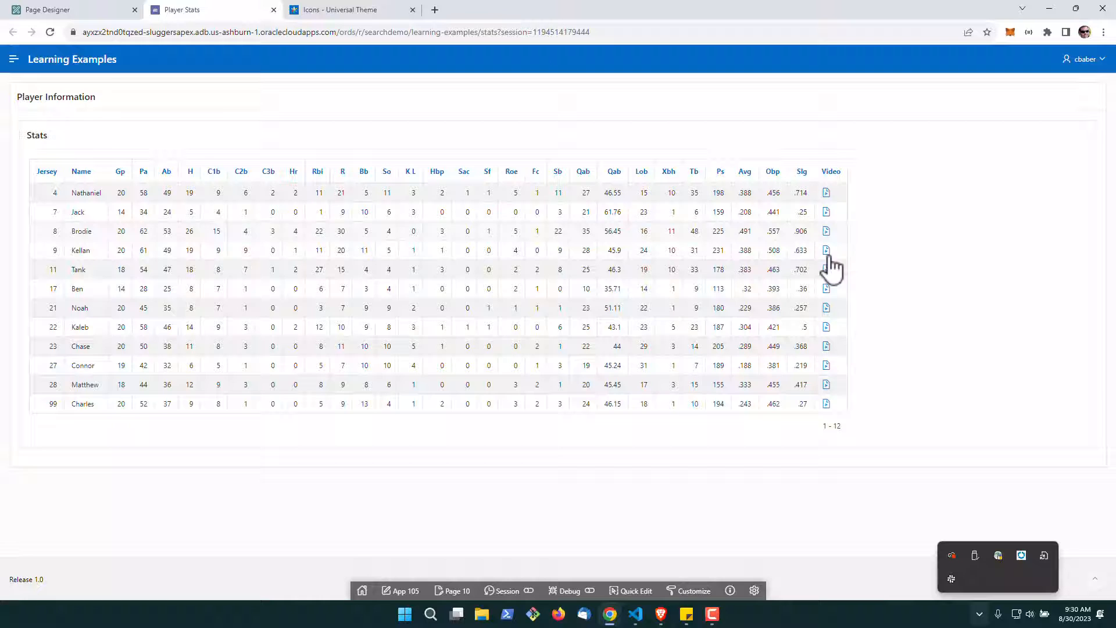
mouse_move(829, 417)
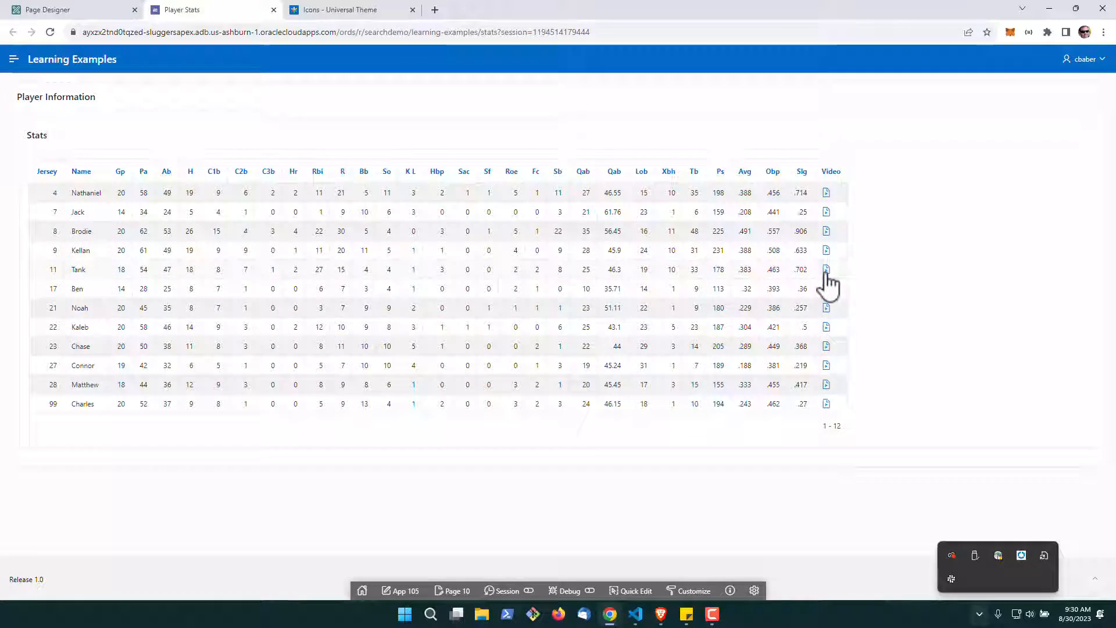
mouse_move(826, 203)
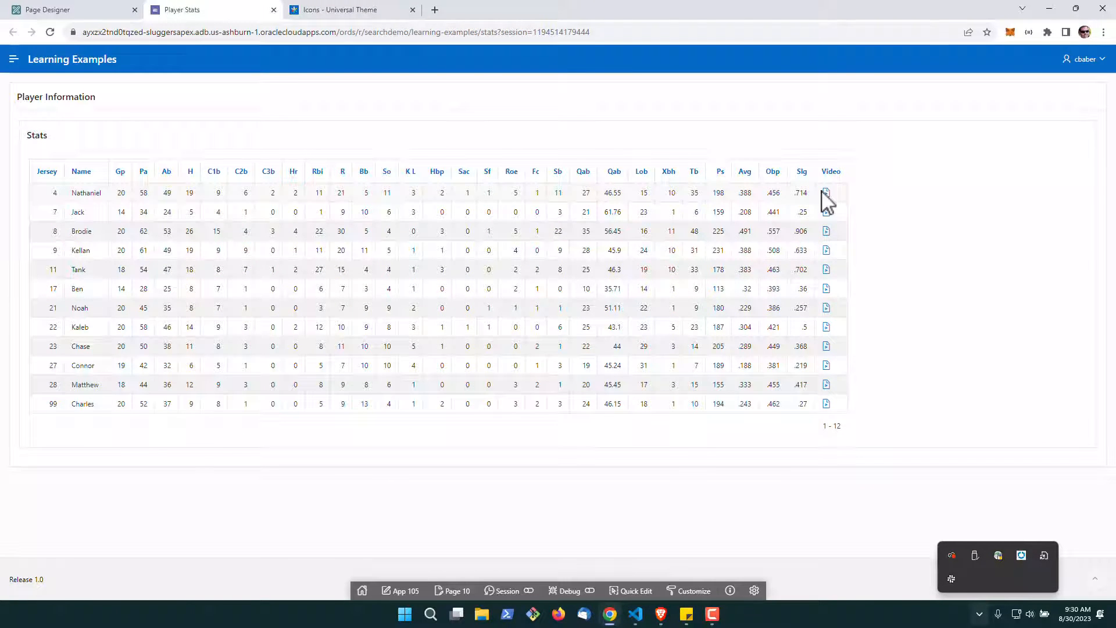
mouse_move(829, 235)
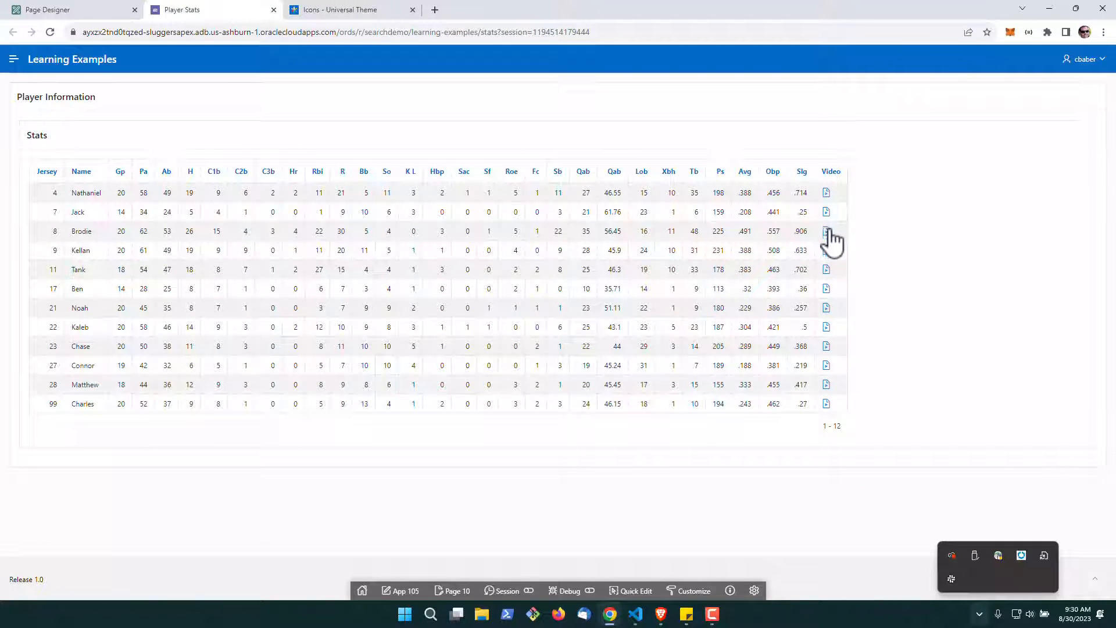
mouse_move(860, 305)
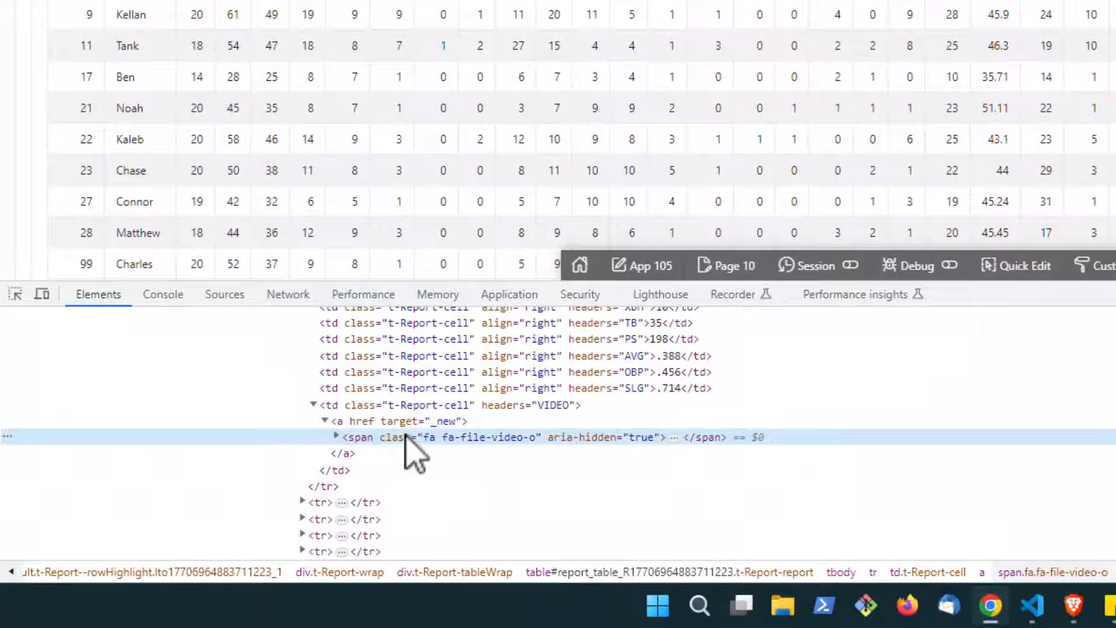
mouse_move(783, 449)
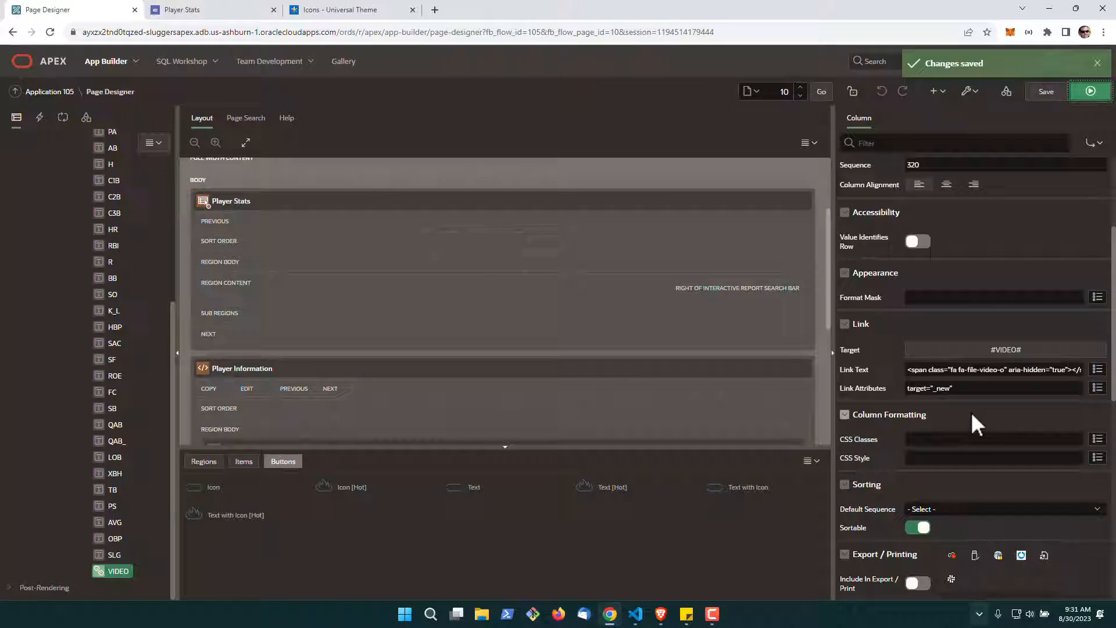
Select Page 10: Player Stats and bring up its inline CSS code editor
scroll(up, 3)
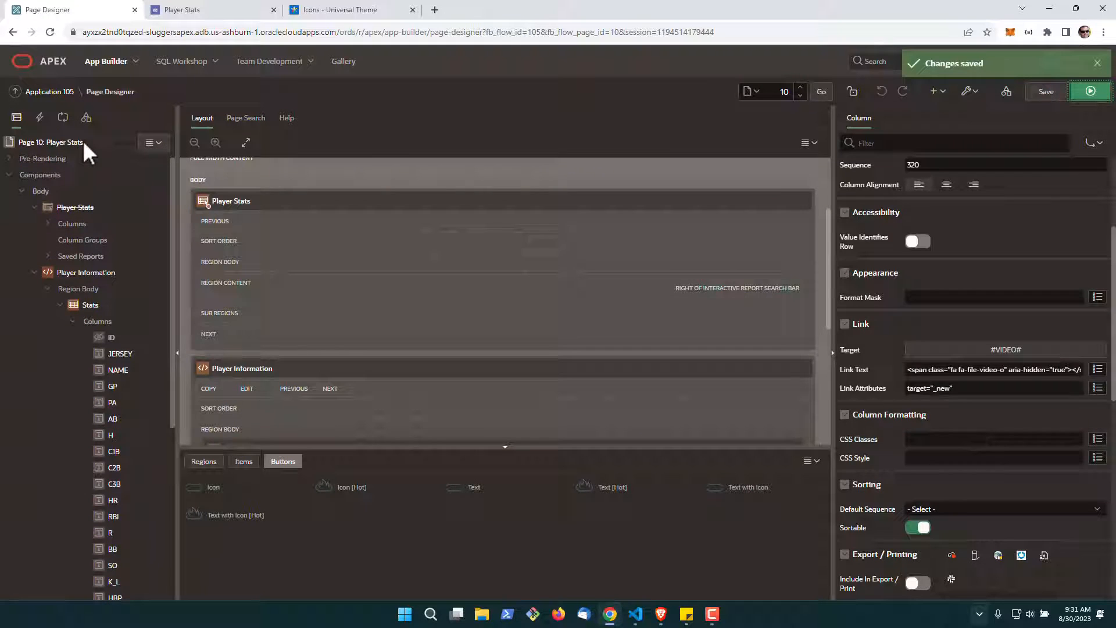
click(51, 142)
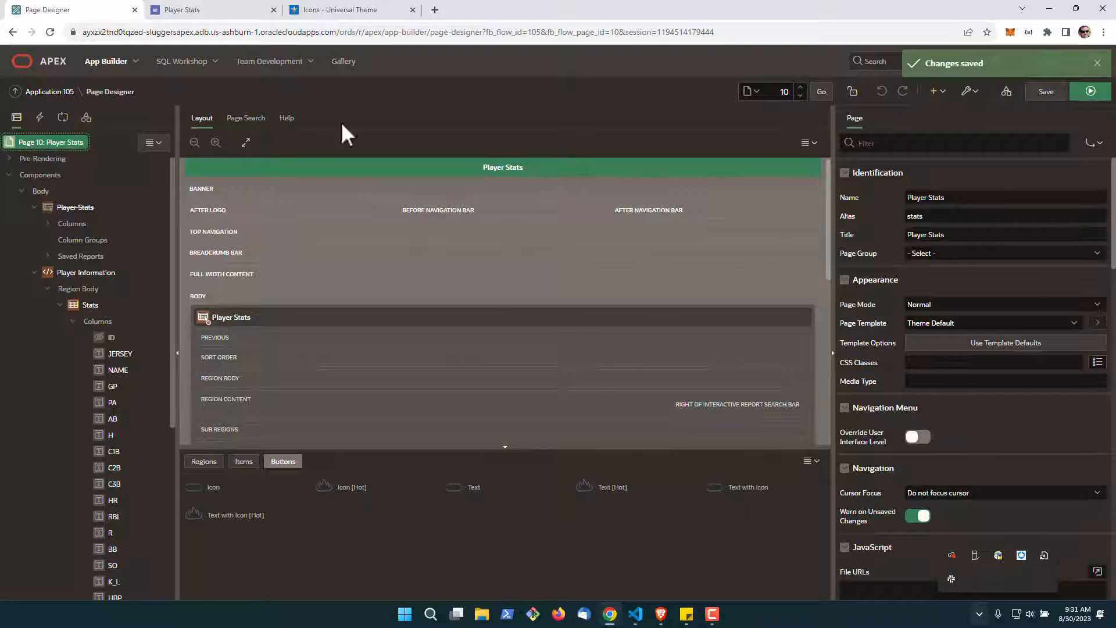
scroll(down, 3)
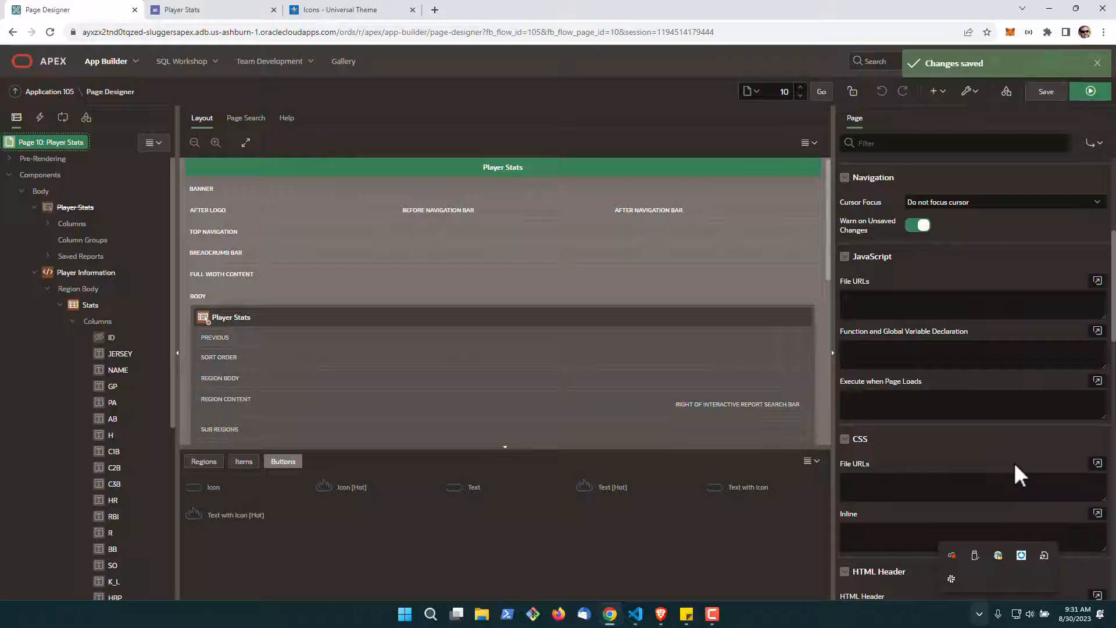
scroll(down, 3)
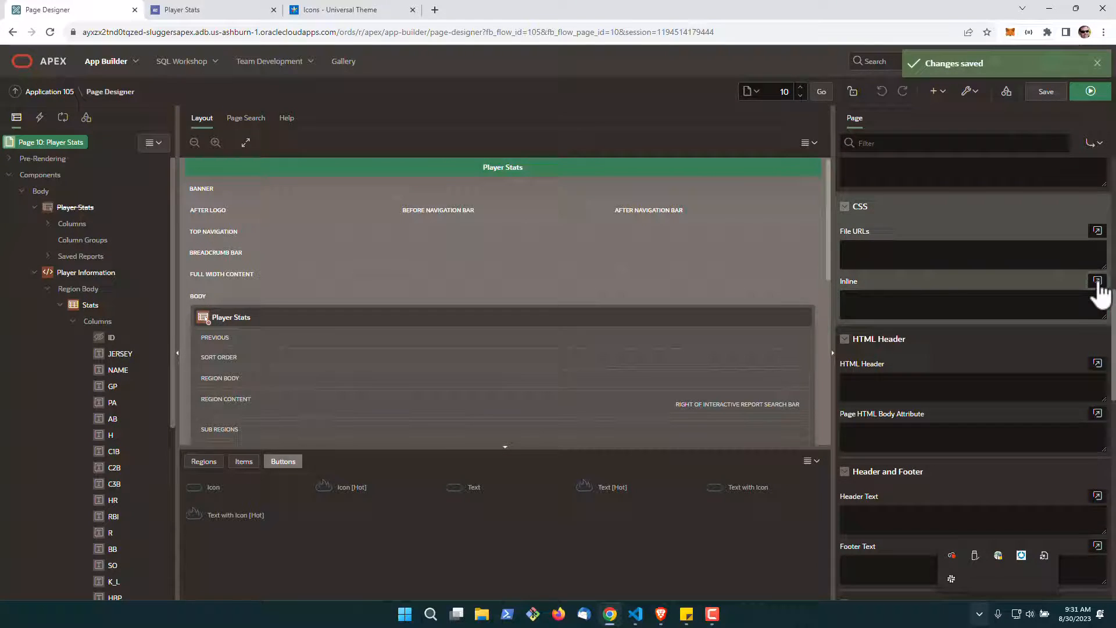
click(1098, 282)
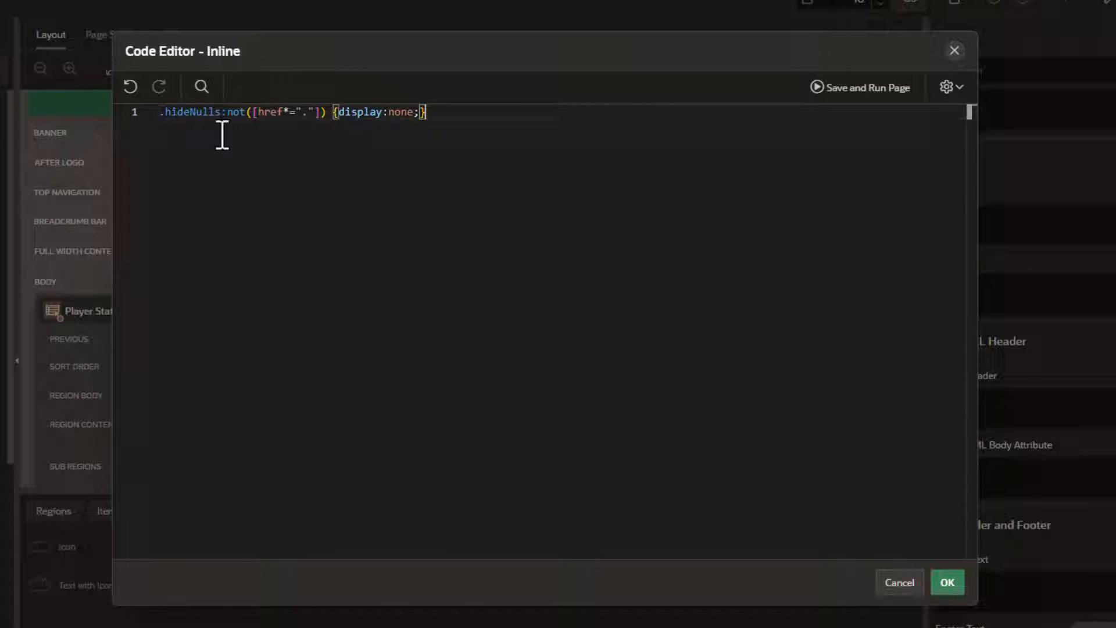
mouse_move(277, 131)
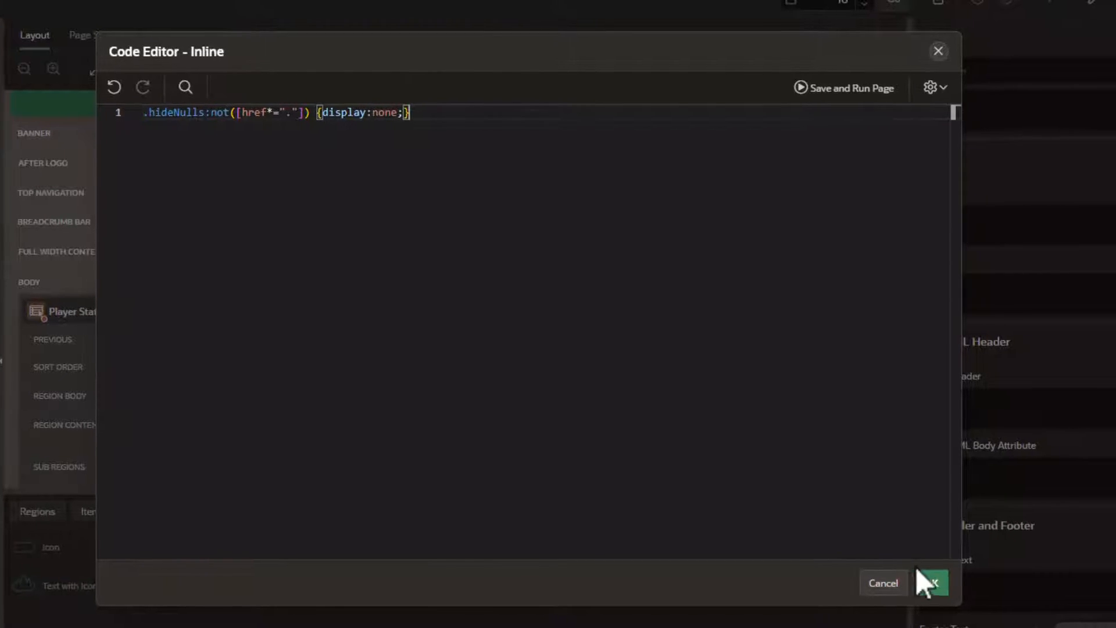
Confirm the .hideNulls:not([href*="."]) {display:none;} rule and select the hideNulls class name
click(932, 583)
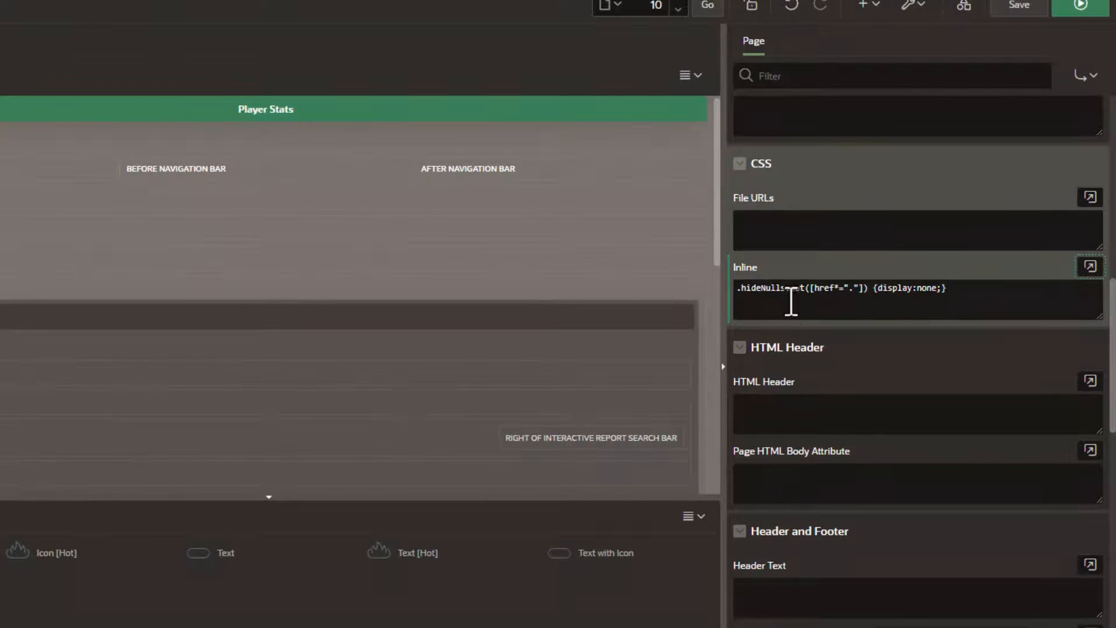
double_click(765, 287)
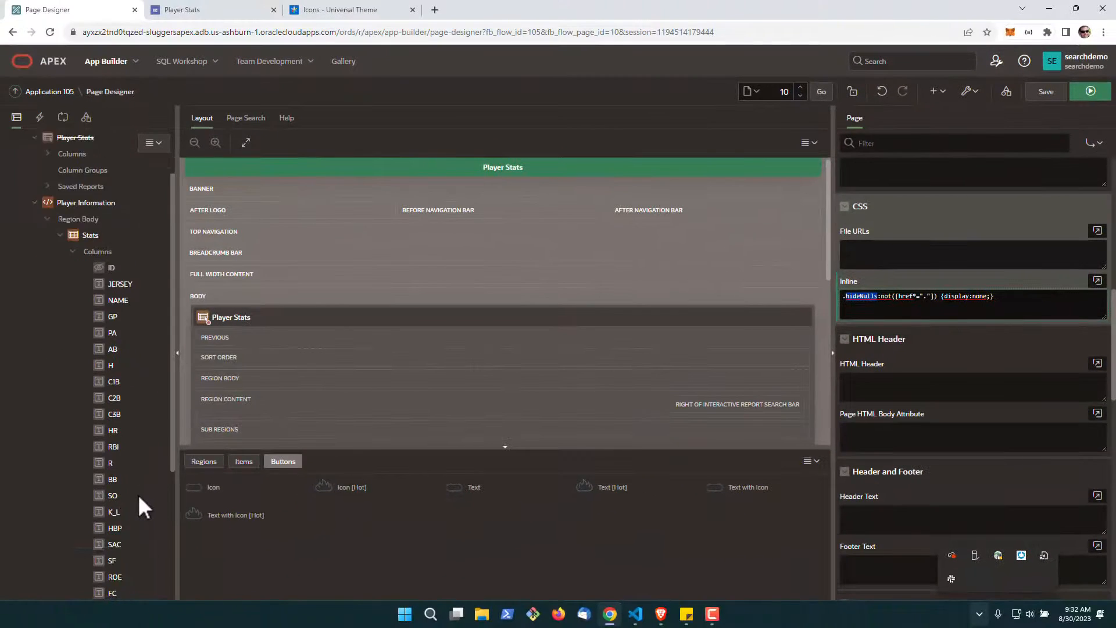
Append class="hideNulls" to the VIDEO column's Link Attributes and save the page
click(118, 571)
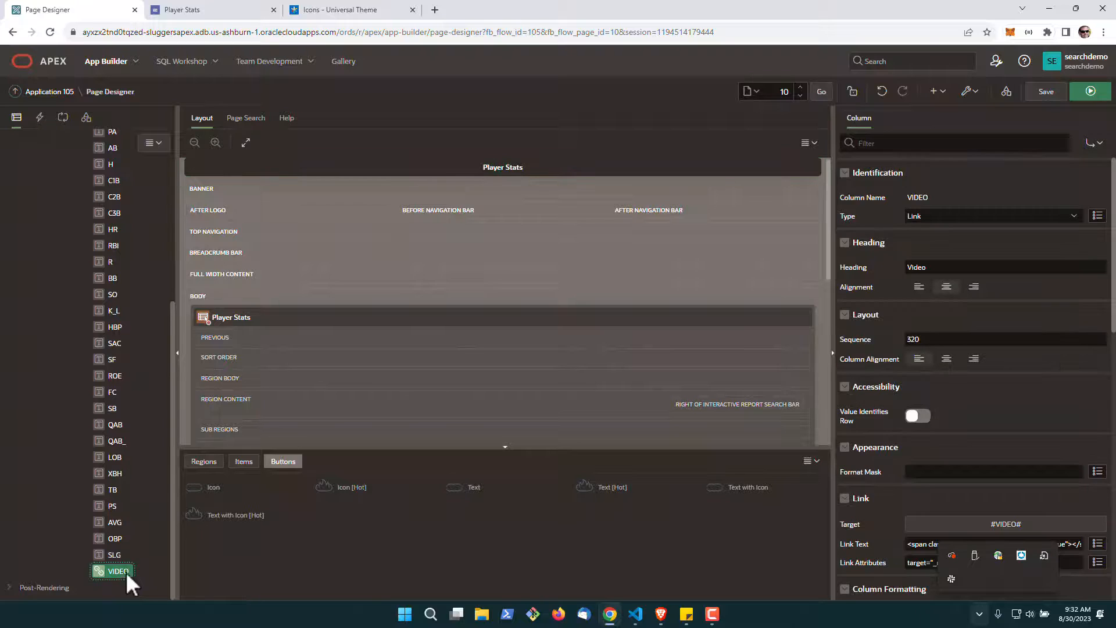
scroll(down, 3)
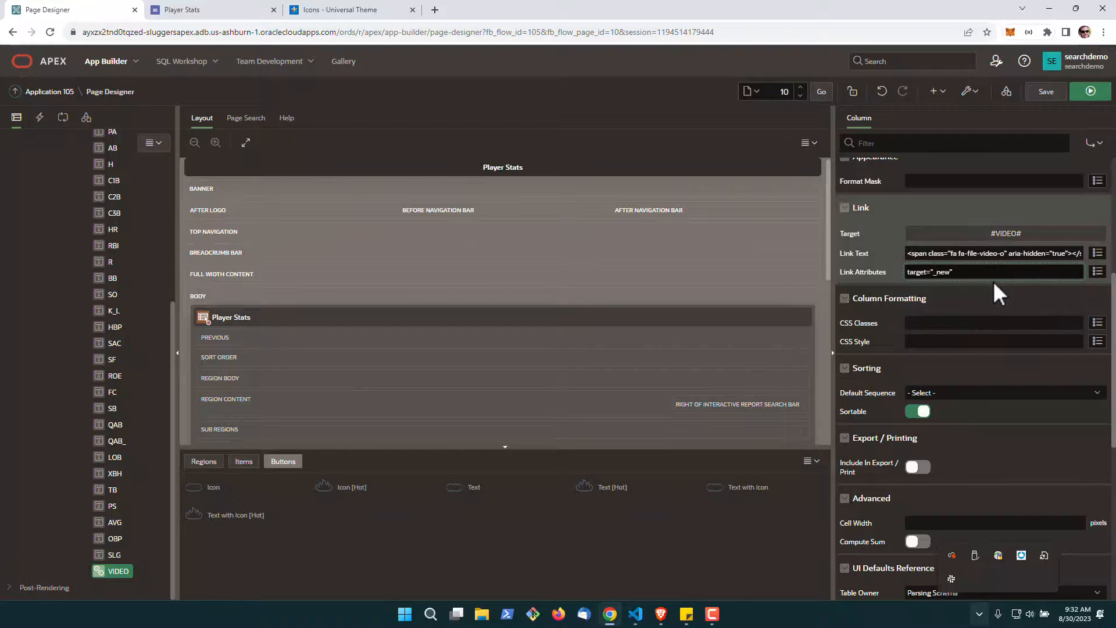
text(class=)
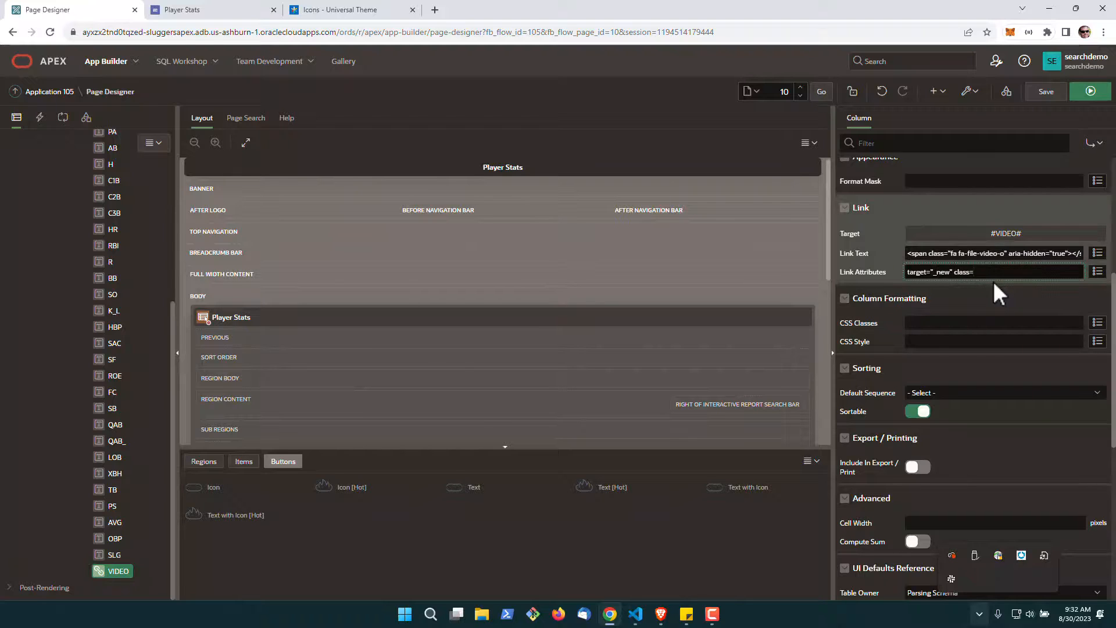
text(hideNulls")
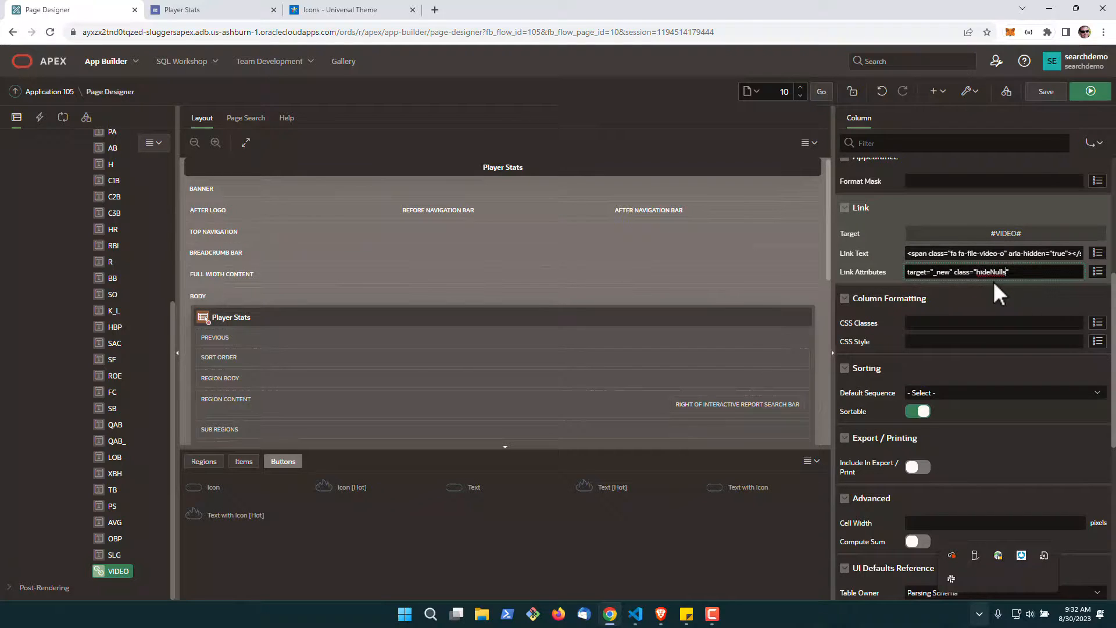
click(1046, 91)
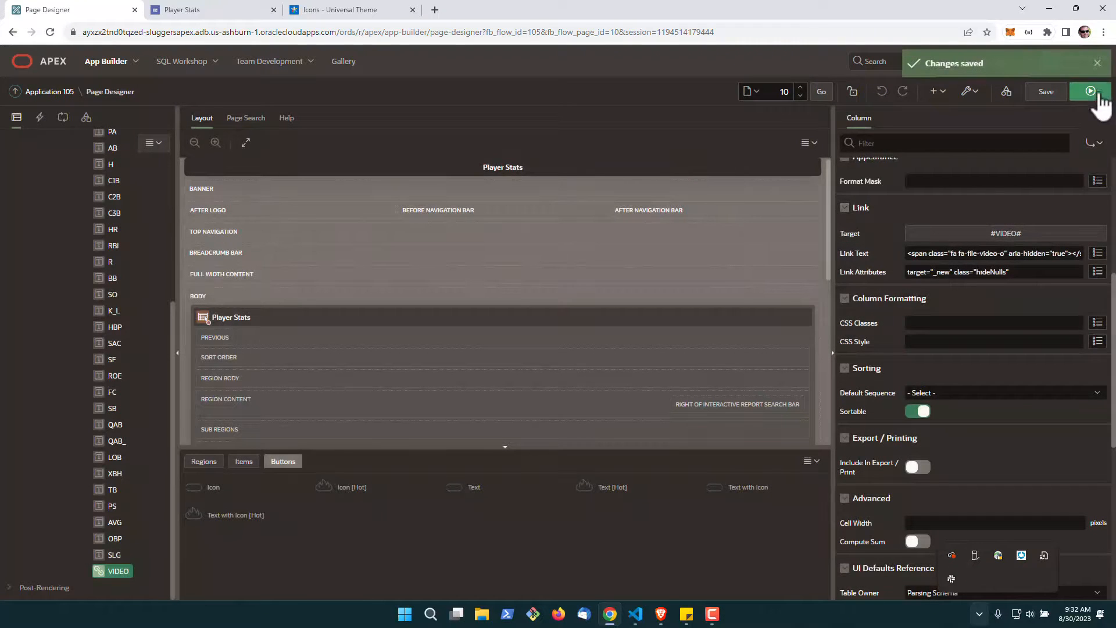
Save and run the Player Stats page to verify the video icon shows only in Tank's row
click(1090, 91)
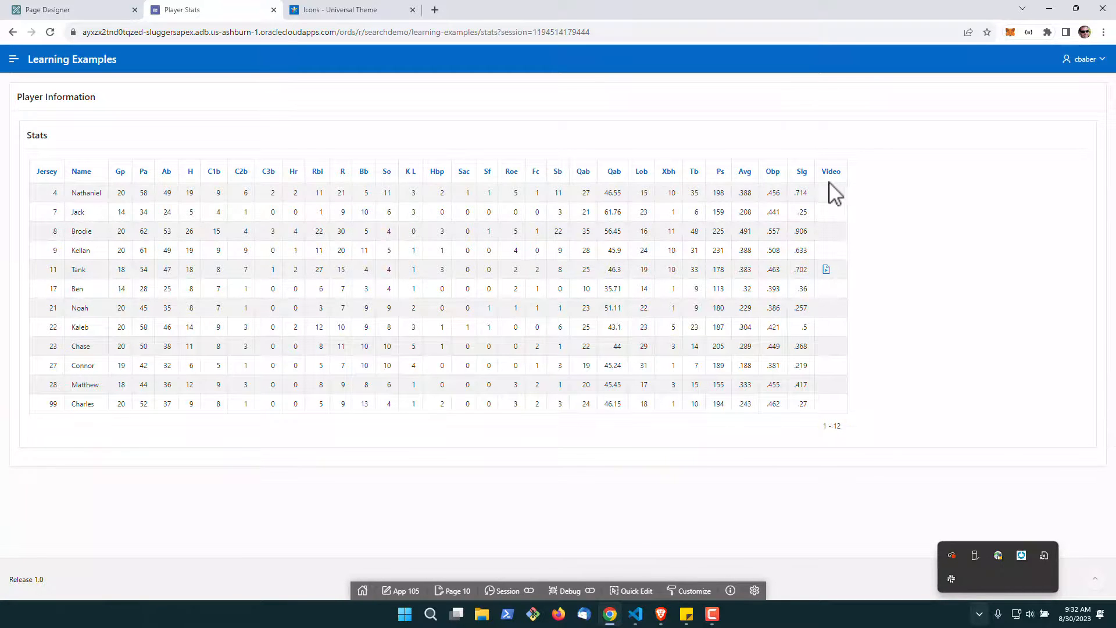
mouse_move(830, 275)
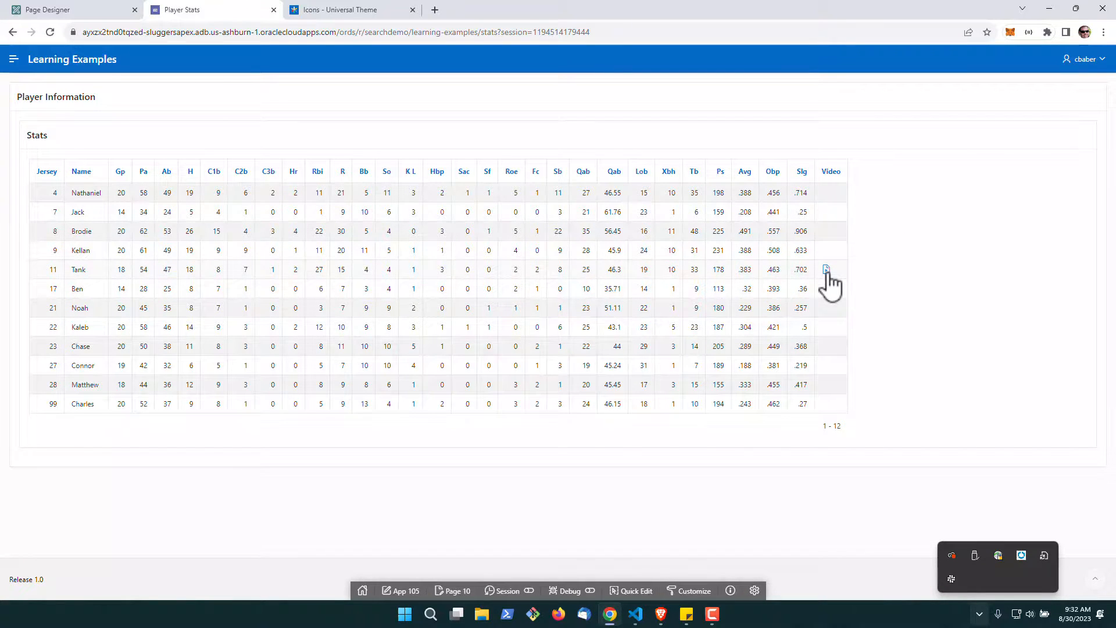